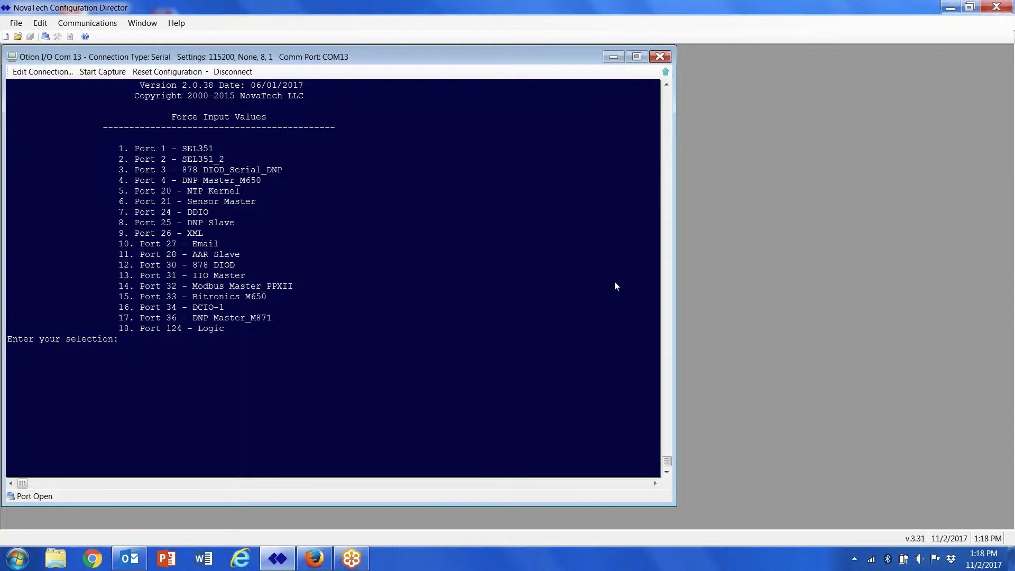
Step: Choose port 4, DNP Master_M650, and bring up the Amps A force details
type("4")
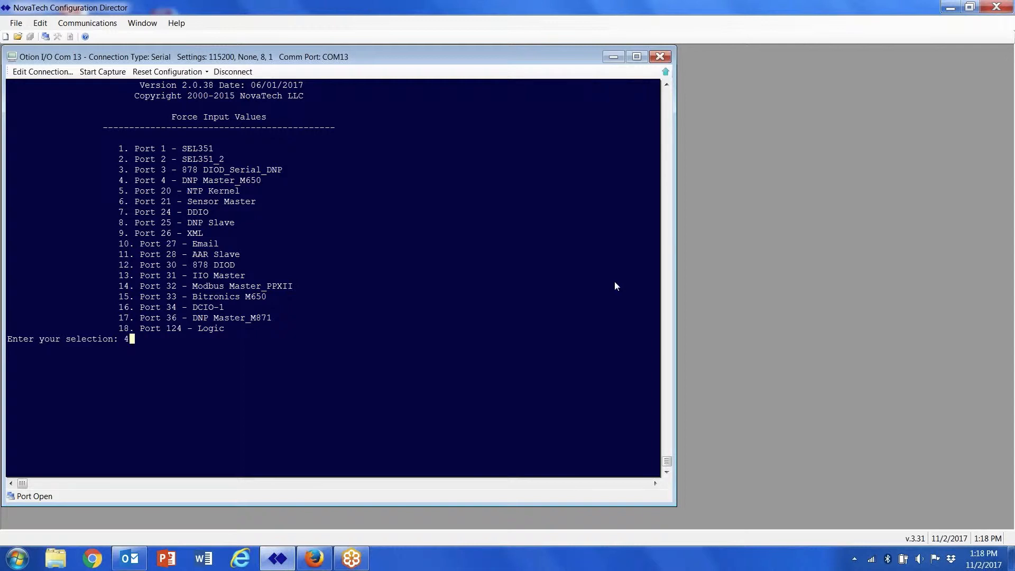
key("Return")
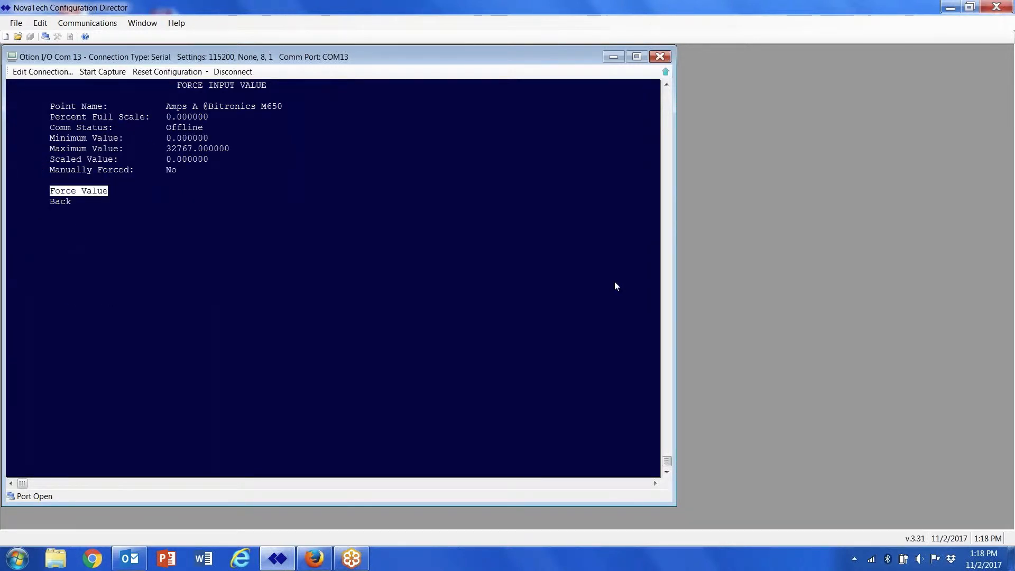
left_click(78, 190)
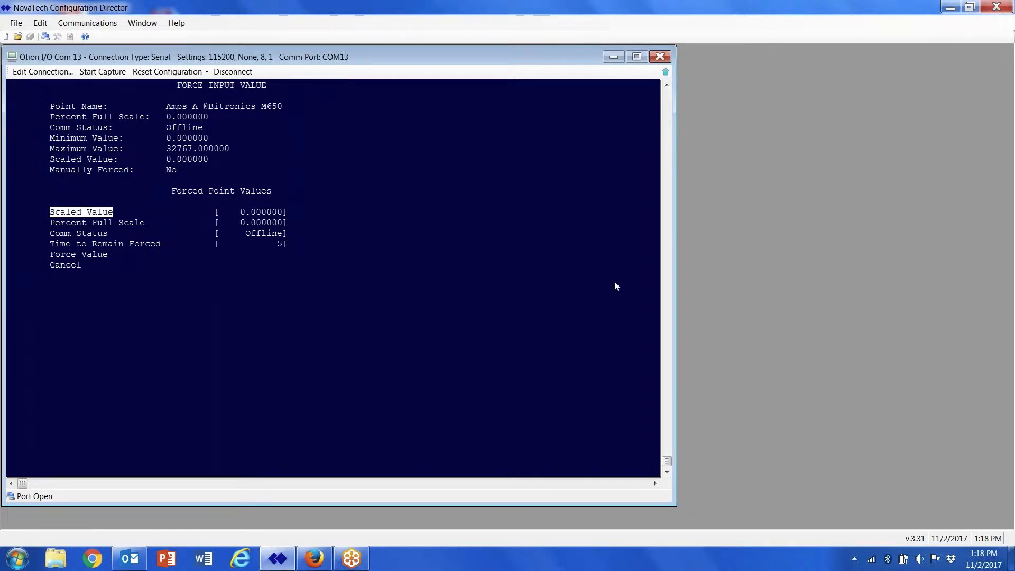
left_click(251, 212)
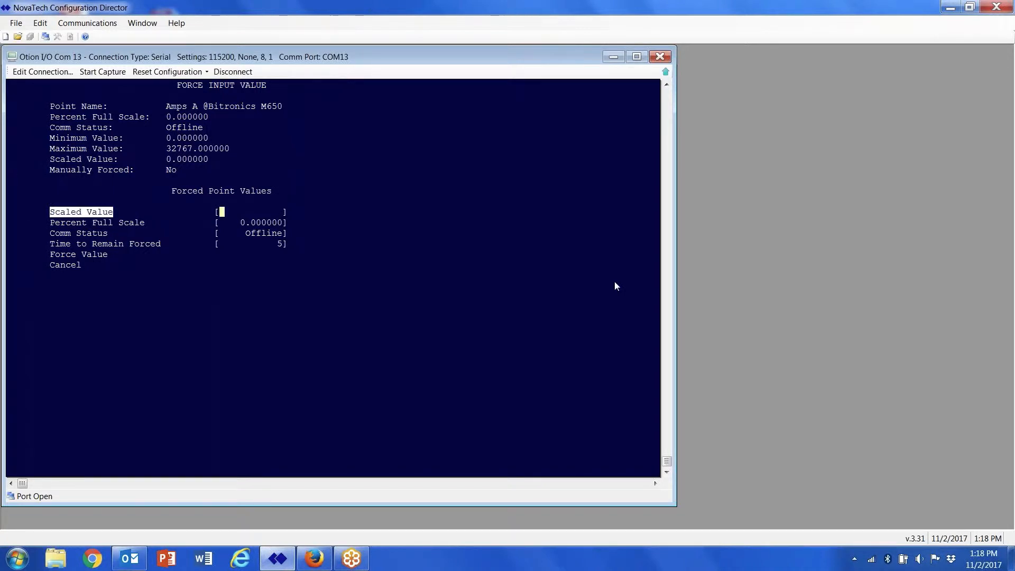
type("1254.000000")
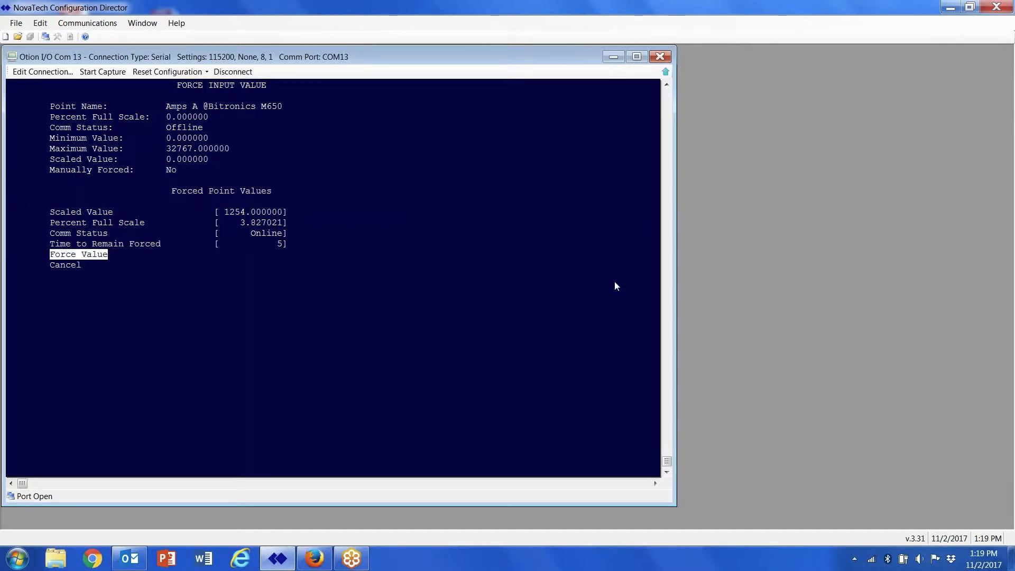
left_click(78, 253)
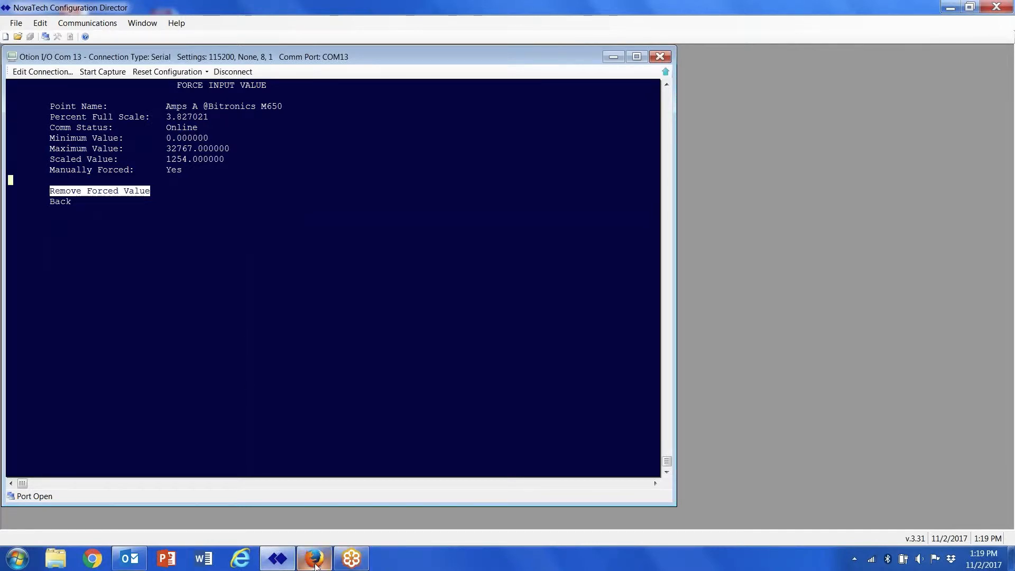
Step: Go back to the terminal Data Menu and switch to the OrionLX web page of M650 input points
left_click(314, 557)
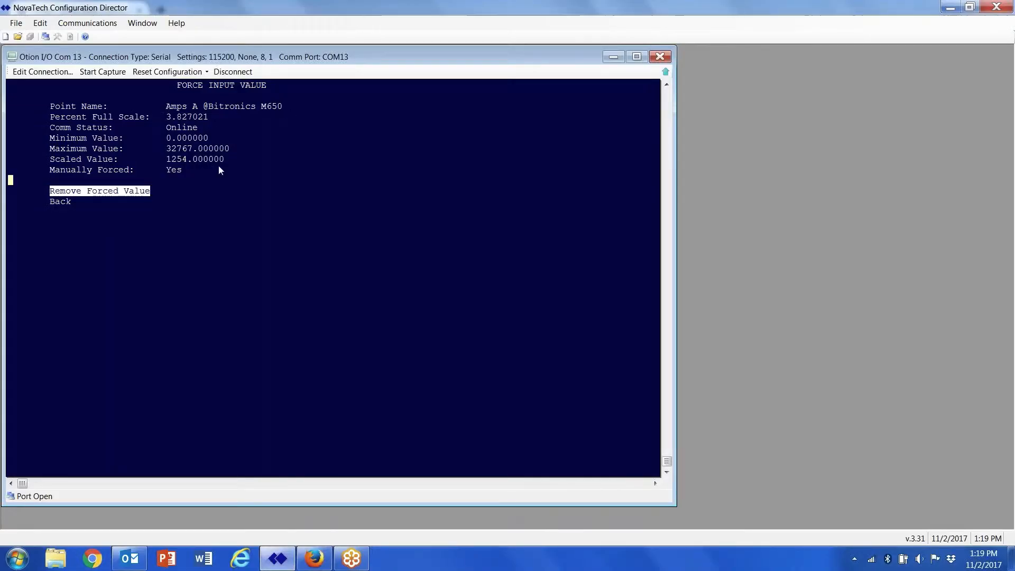
mouse_move(156, 225)
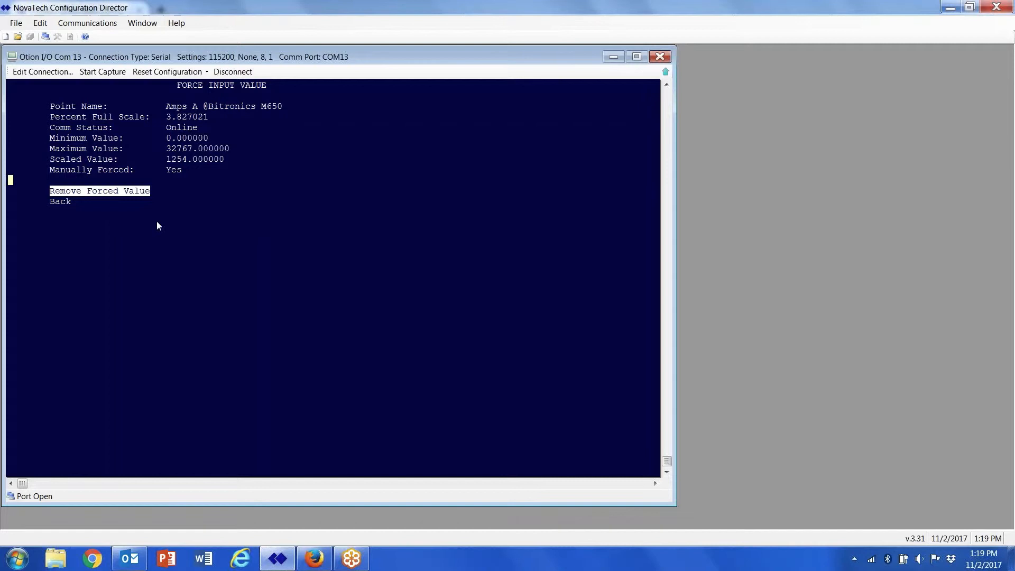
mouse_move(209, 195)
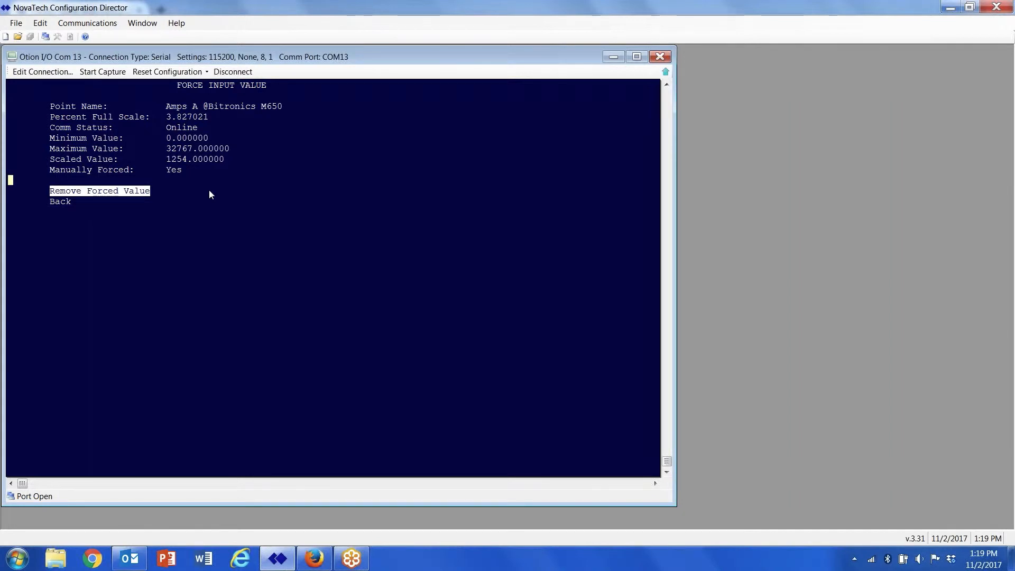
mouse_move(210, 194)
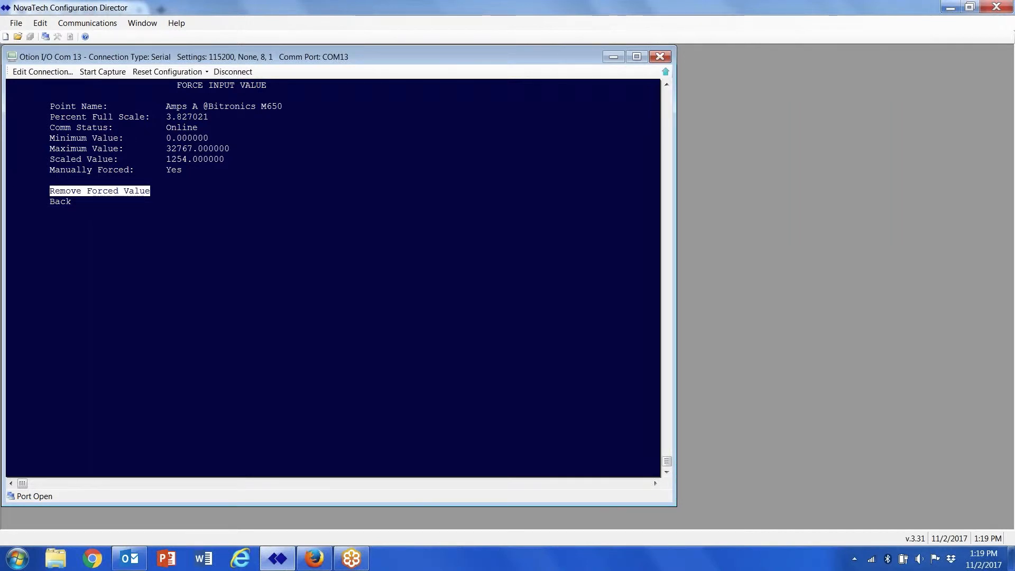
left_click(60, 202)
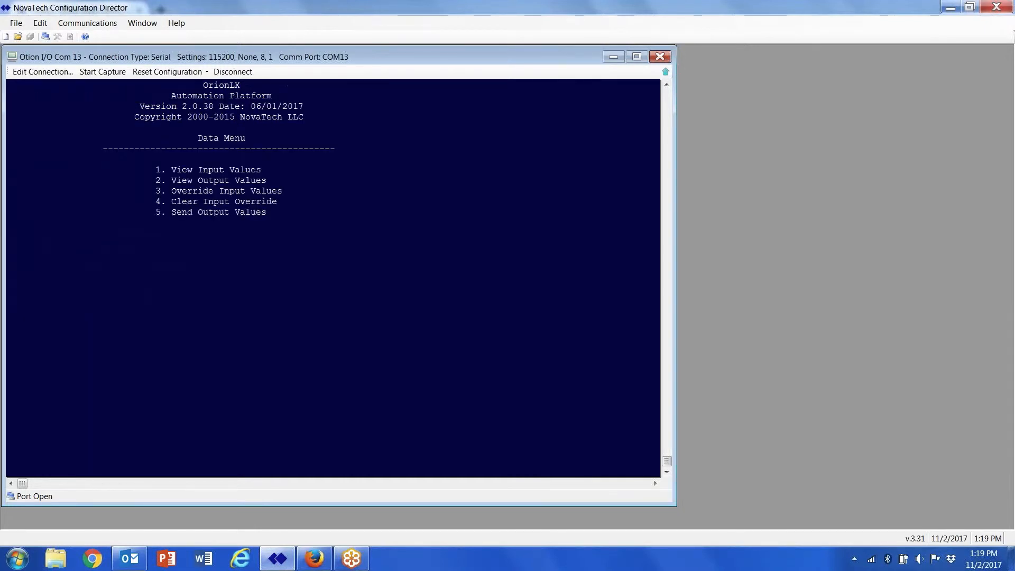
mouse_move(341, 242)
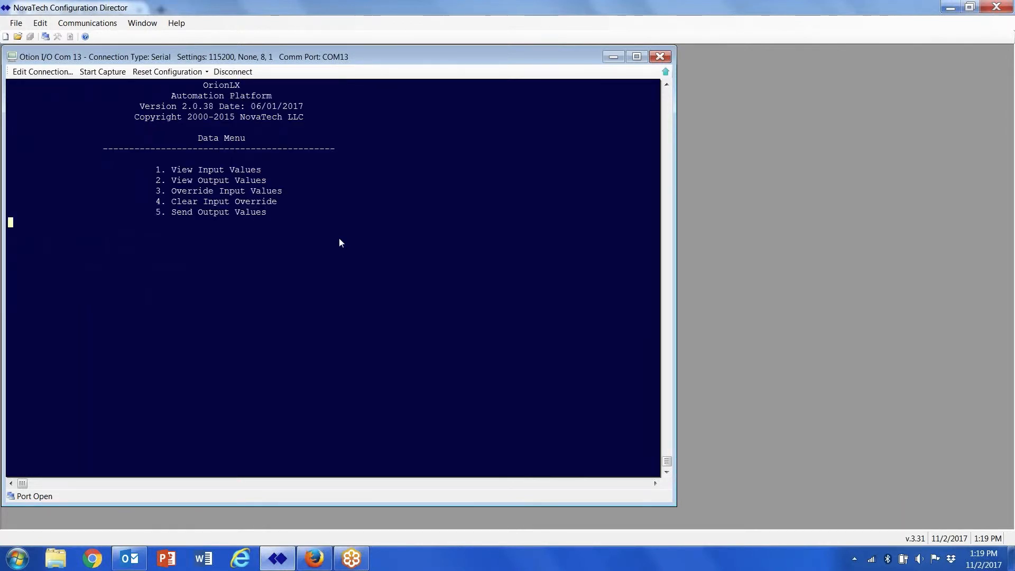
left_click(313, 558)
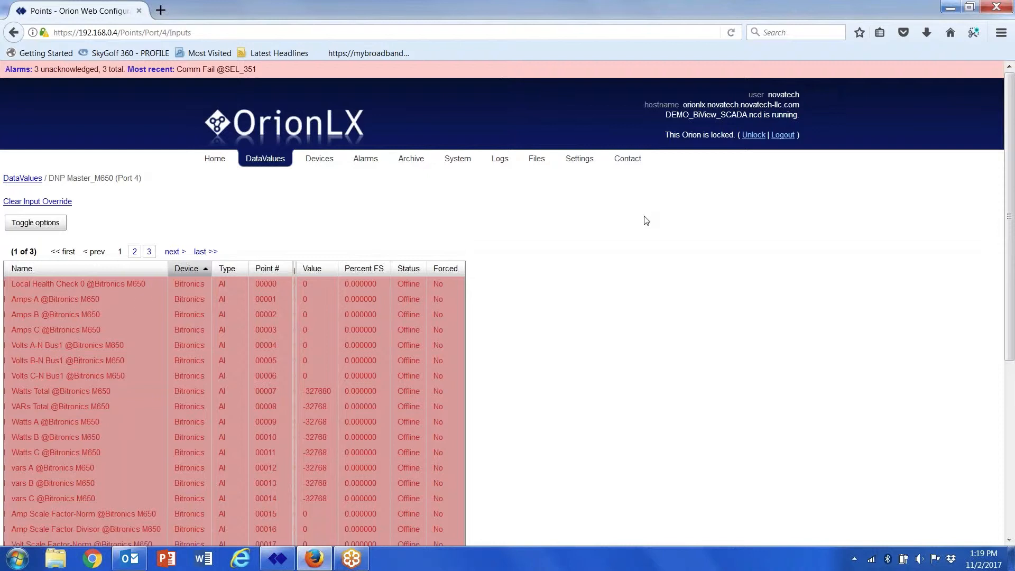
mouse_move(972, 104)
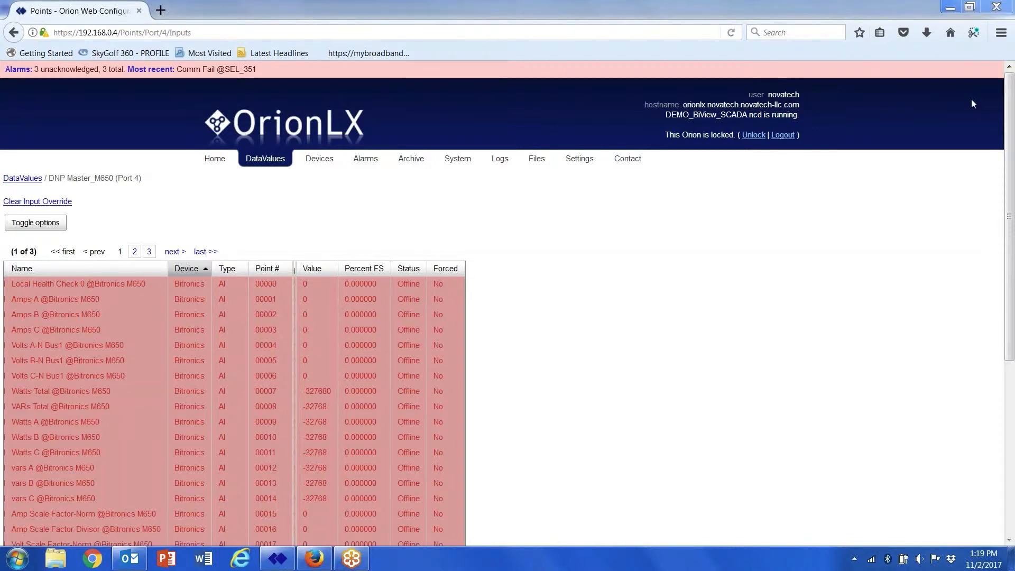
mouse_move(159, 301)
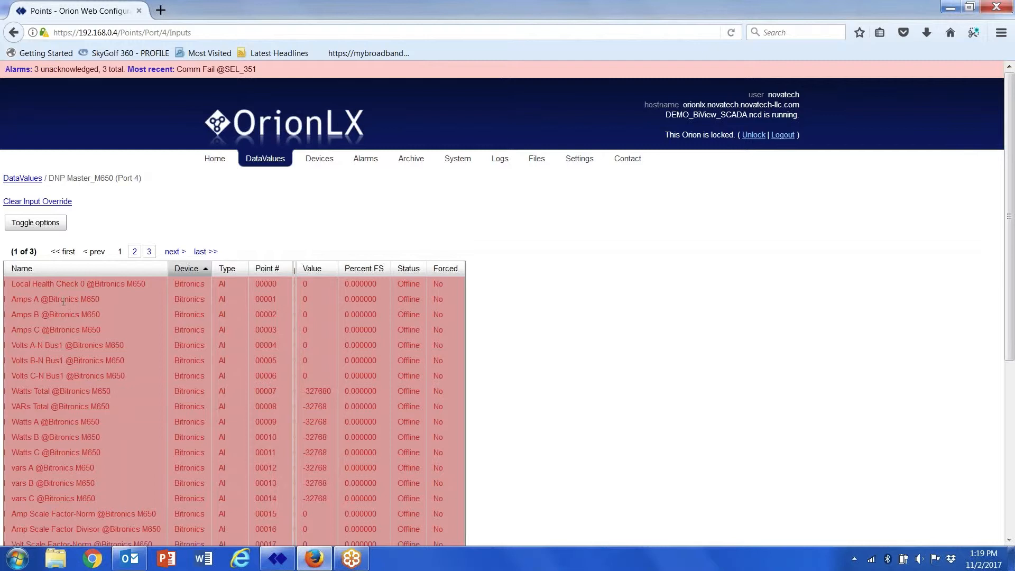
mouse_move(753, 135)
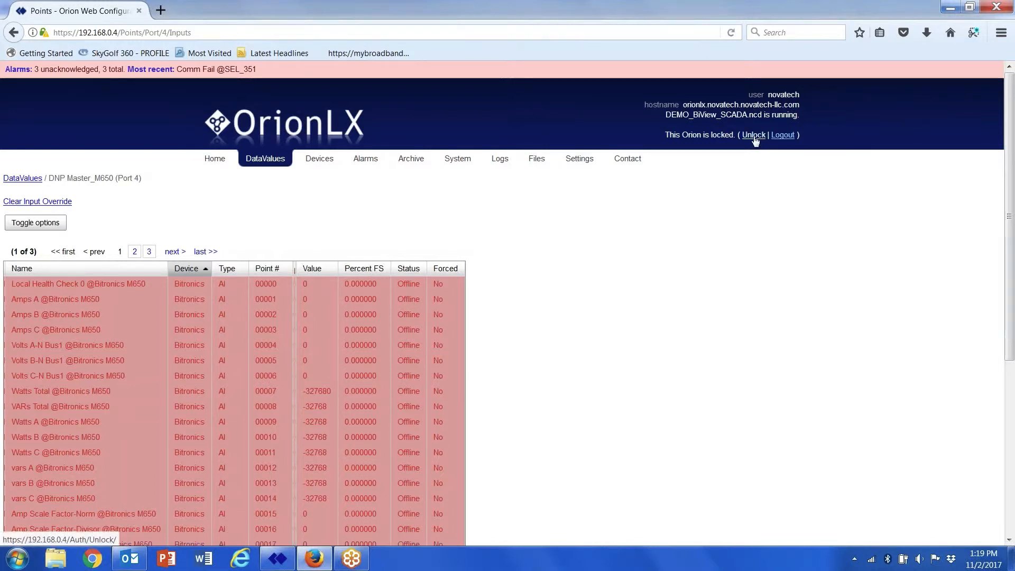
mouse_move(724, 135)
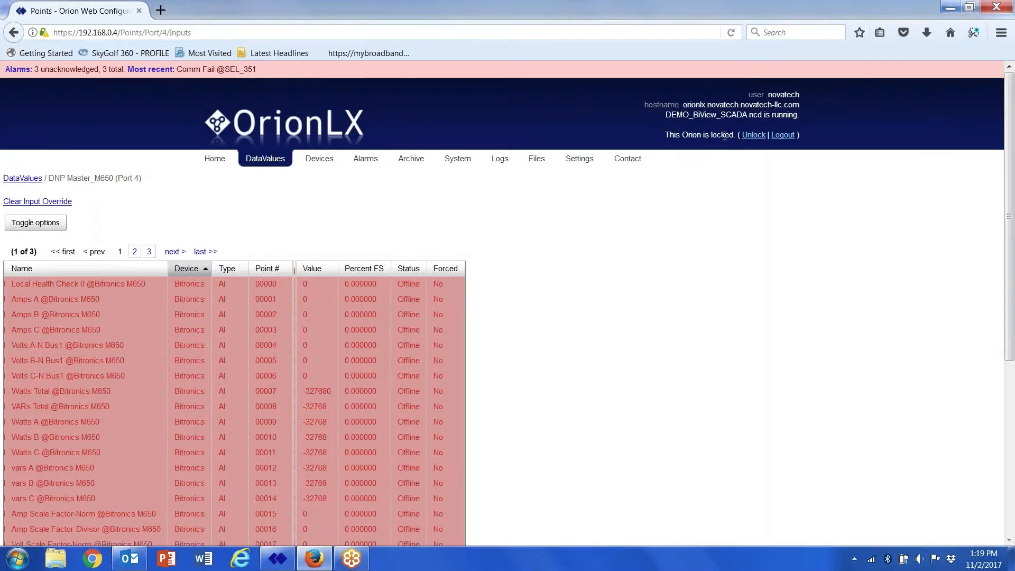
mouse_move(753, 135)
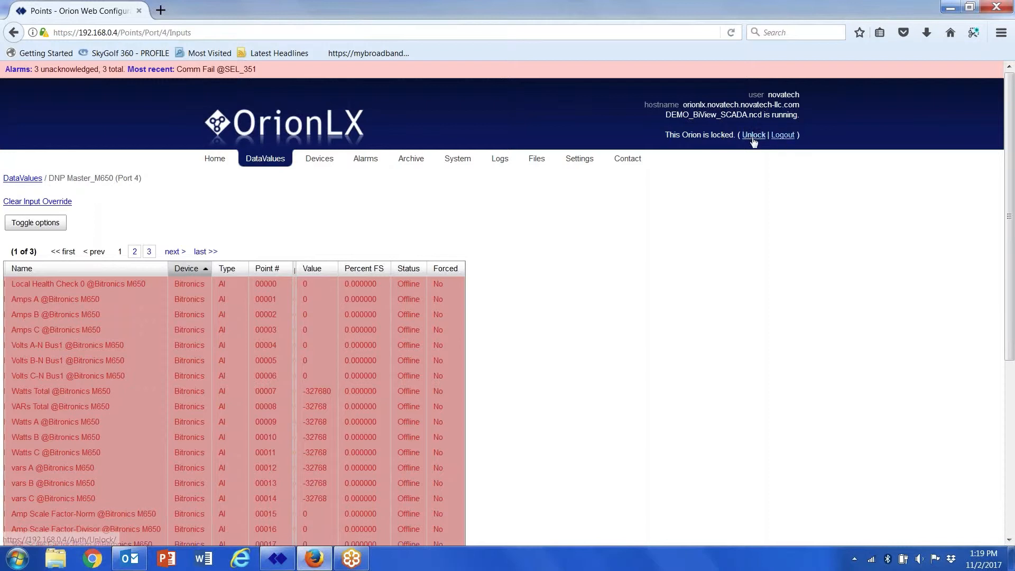
mouse_move(577, 159)
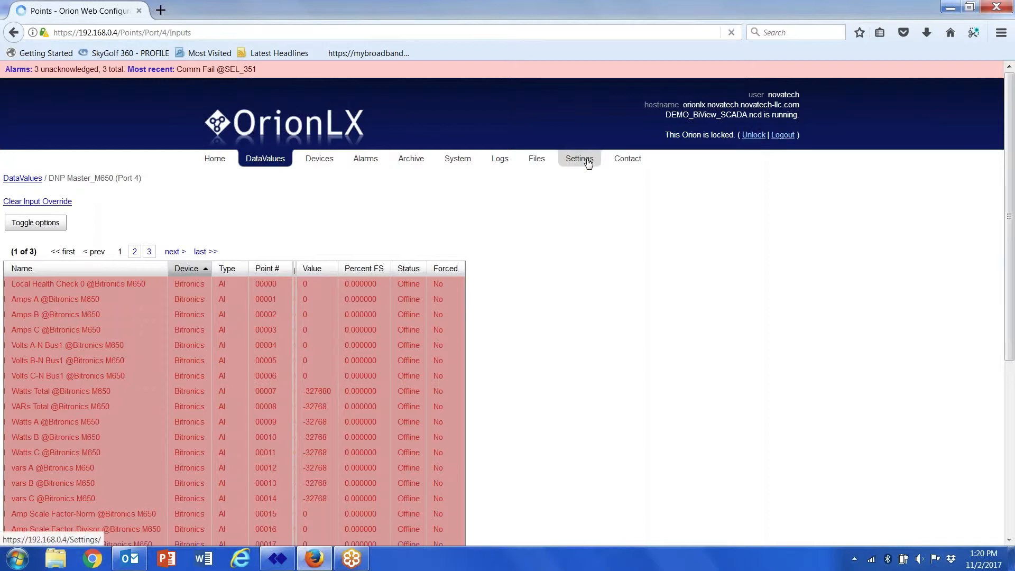
Step: Bring up the WebUI access settings under Settings
left_click(578, 159)
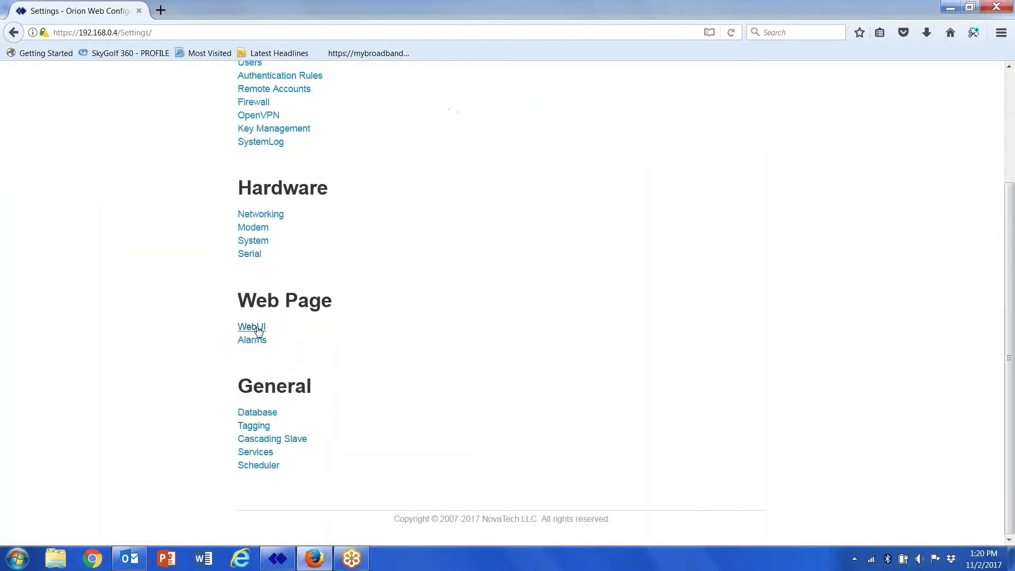
left_click(251, 326)
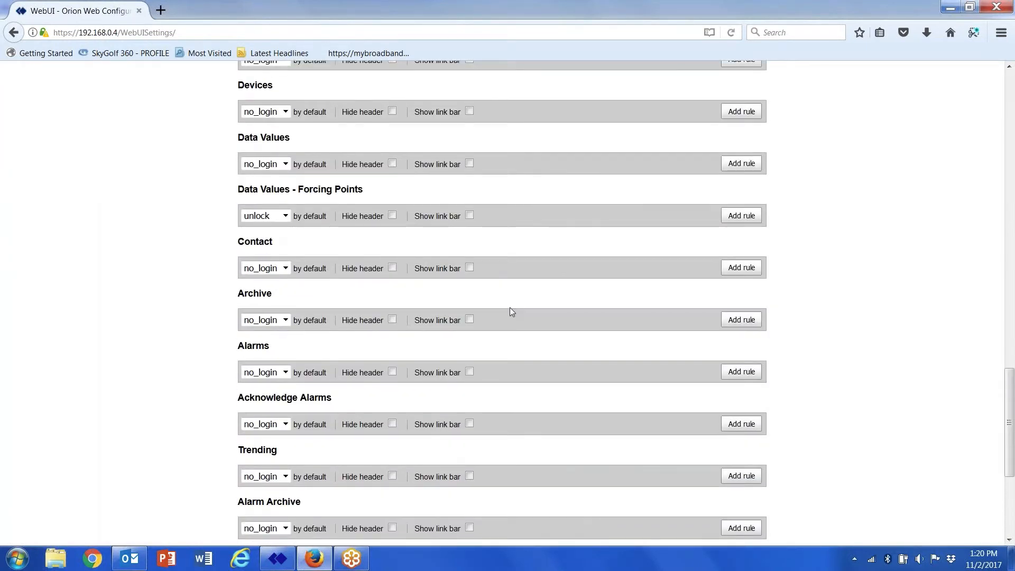
scroll("down", 3)
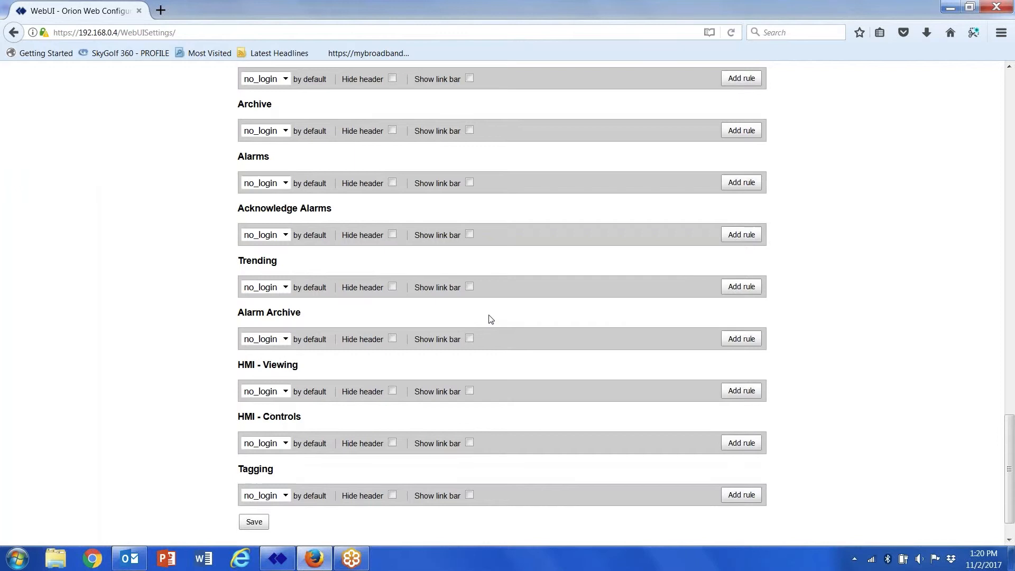
mouse_move(424, 235)
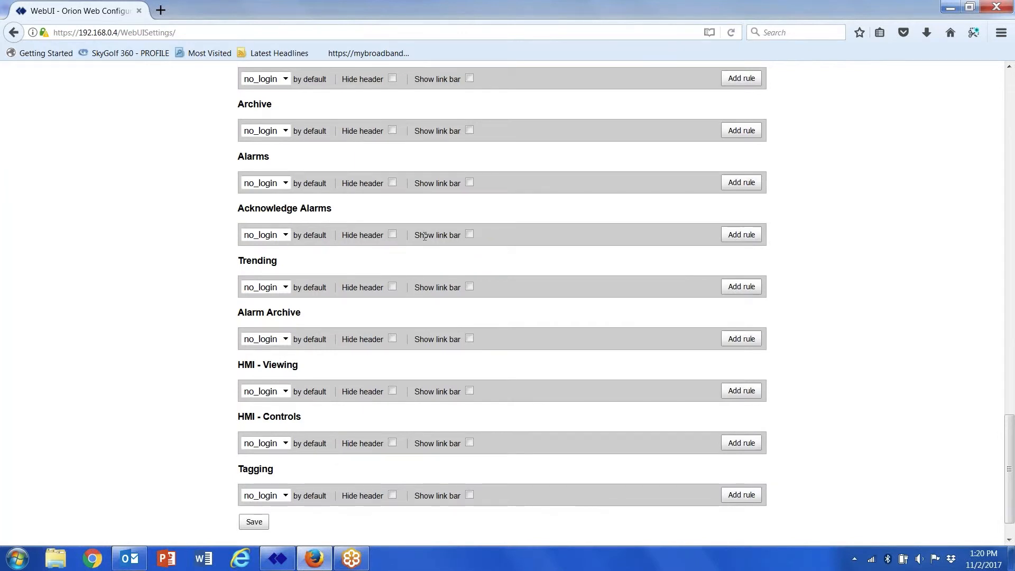
scroll("up", 3)
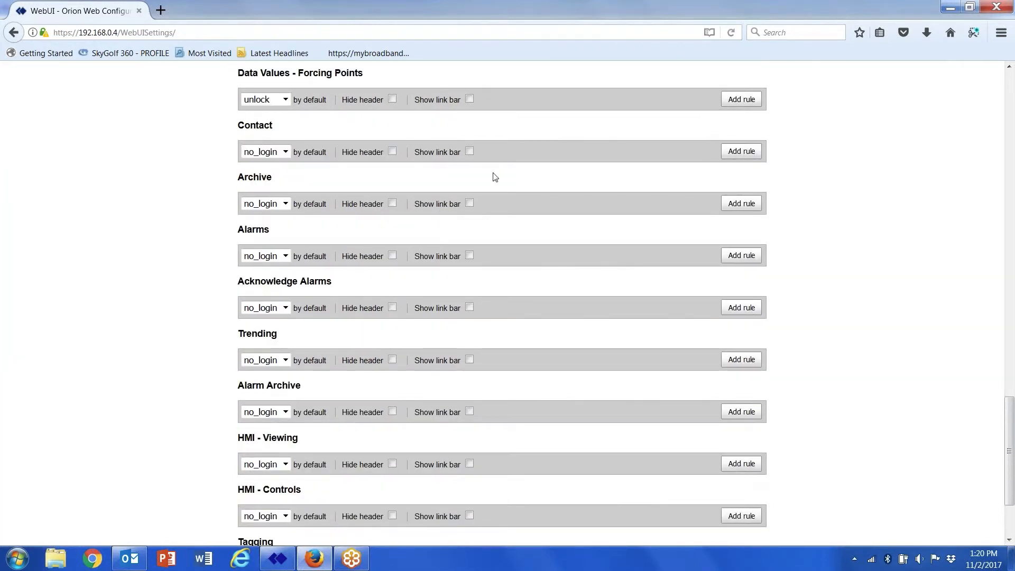
scroll("up", 3)
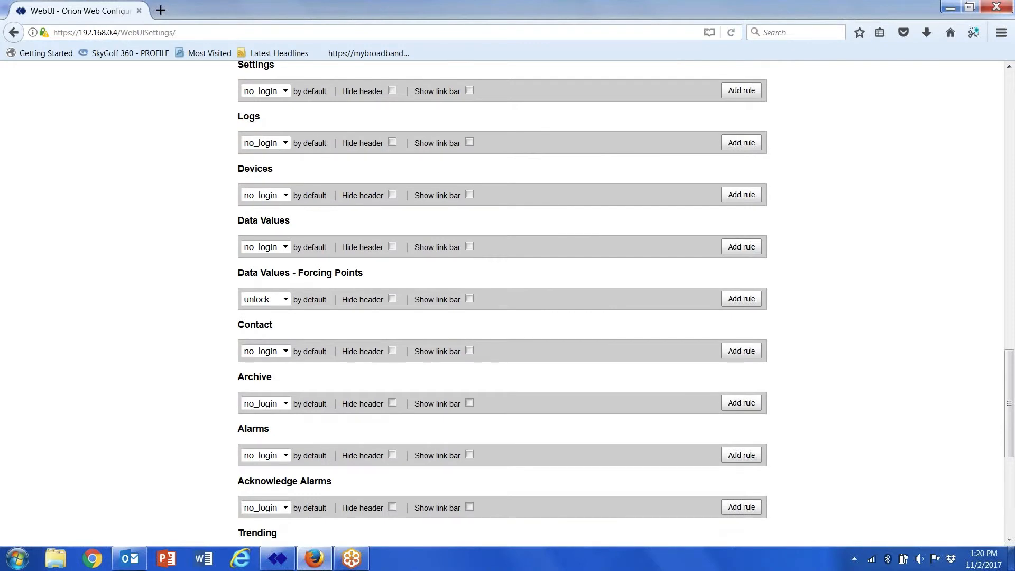
Step: Set Forcing Points default access to no_login and the Contact page to unlock
left_click(283, 299)
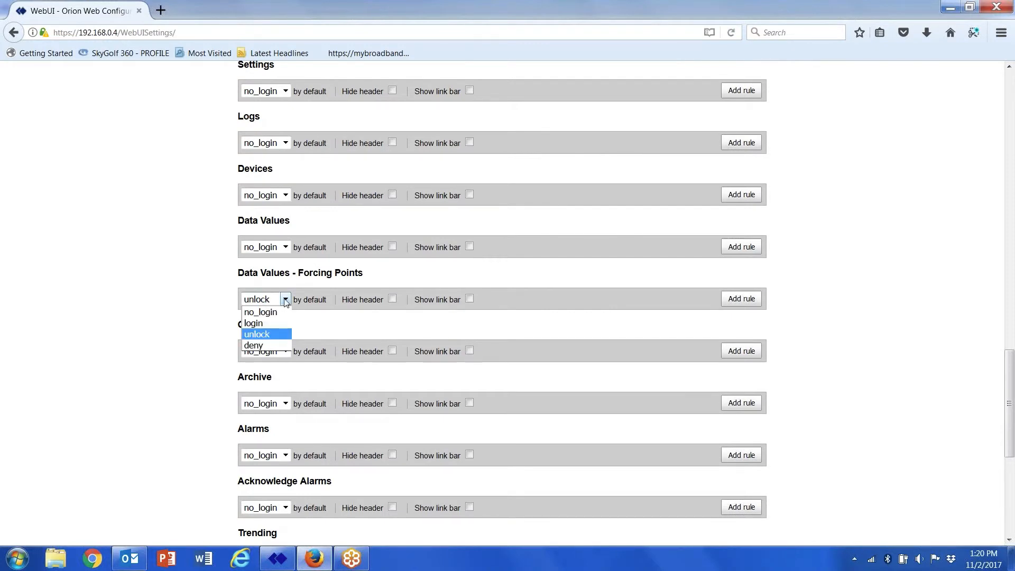
mouse_move(260, 312)
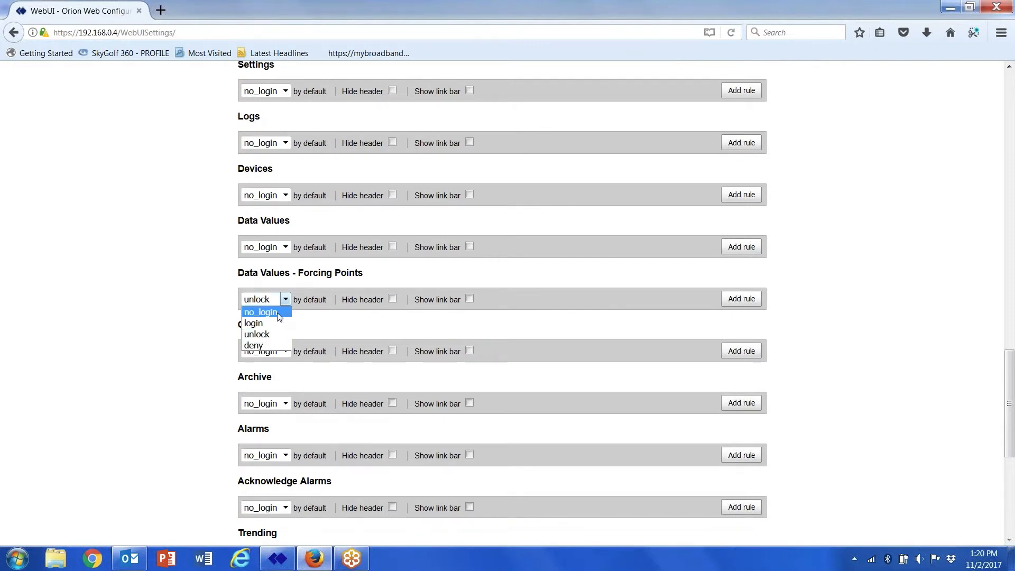
left_click(261, 311)
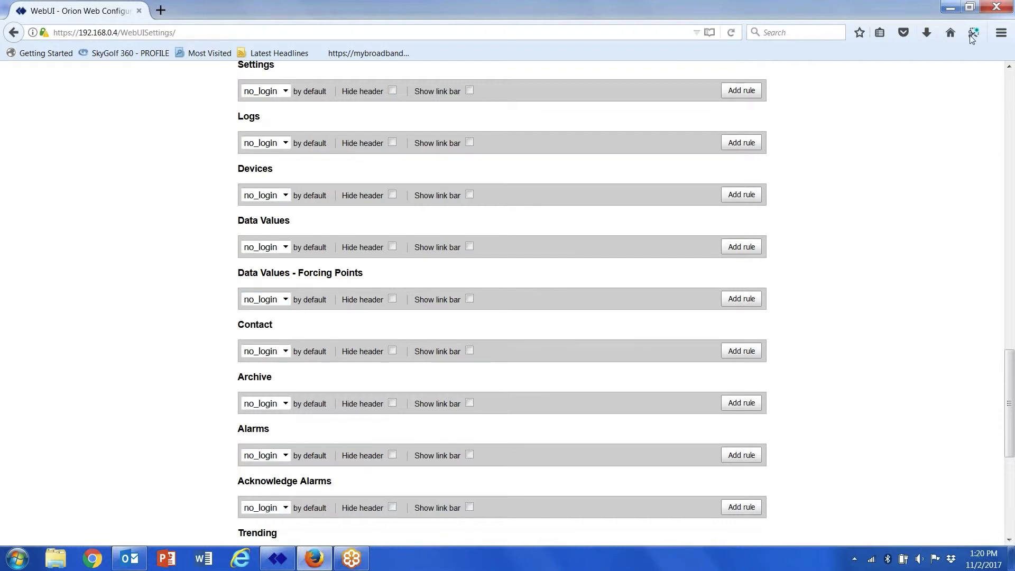
left_click(265, 350)
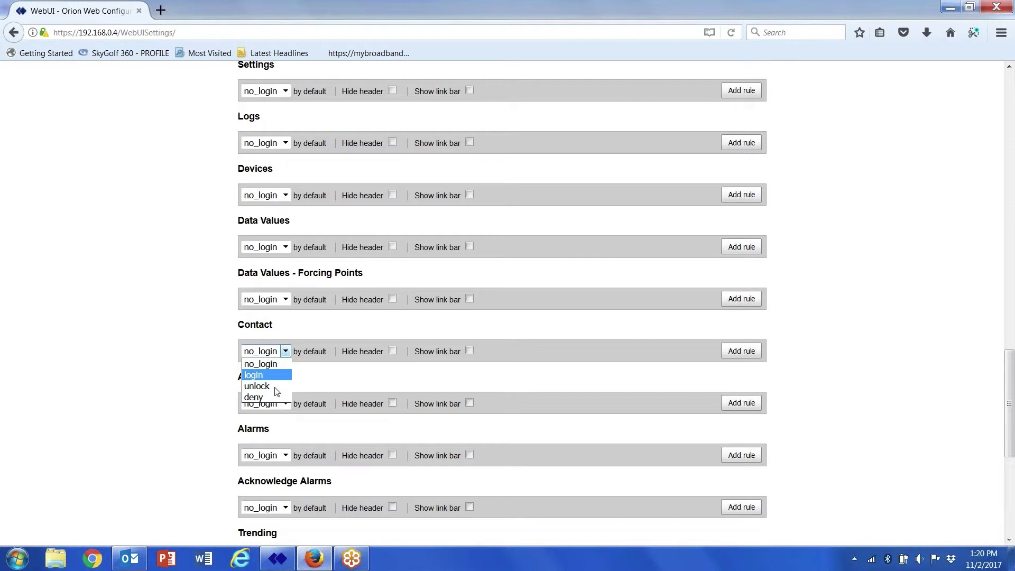
left_click(256, 385)
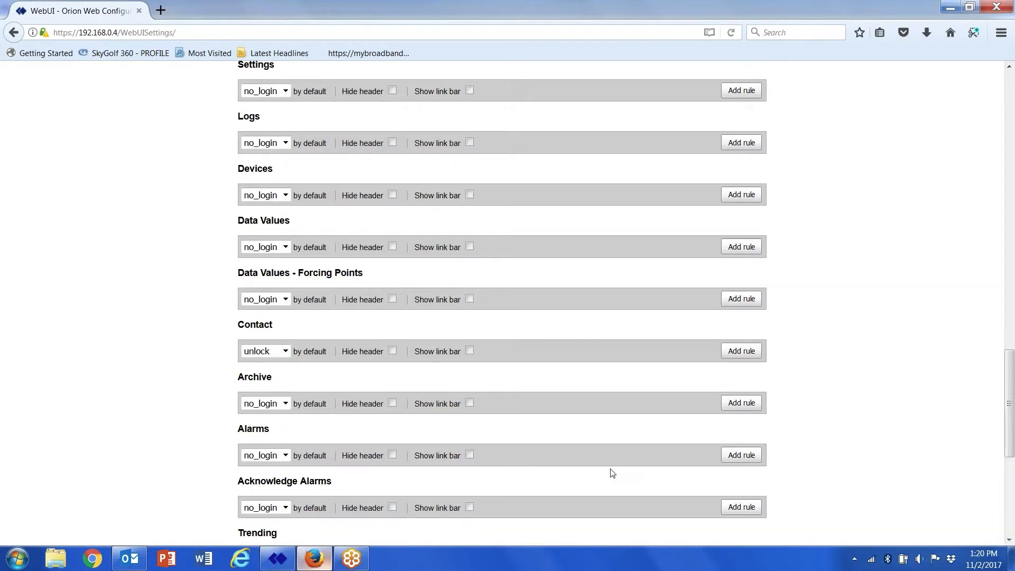
scroll("down", 3)
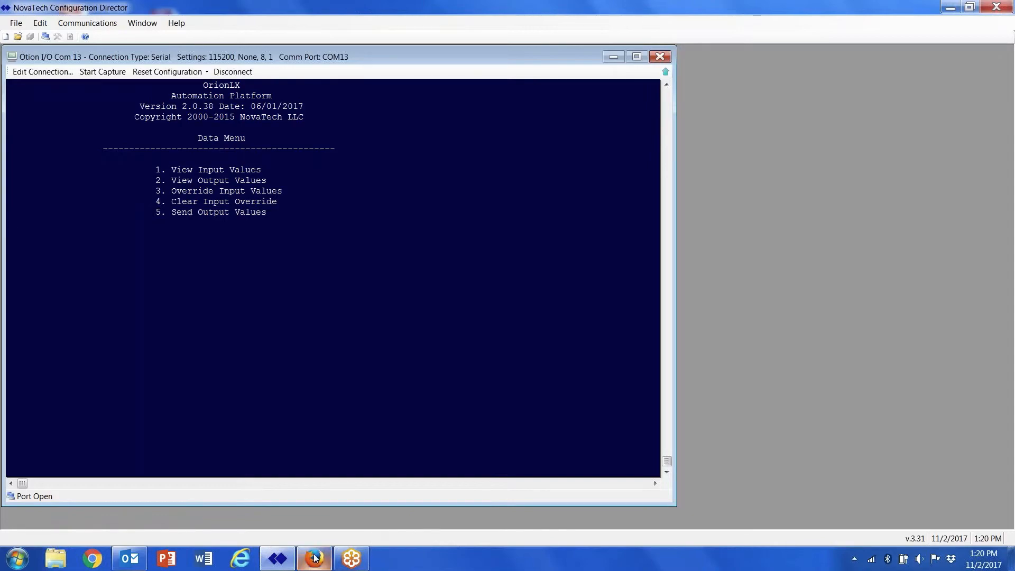
Step: Unlock the Orion with the password from the DataValues port list
left_click(314, 558)
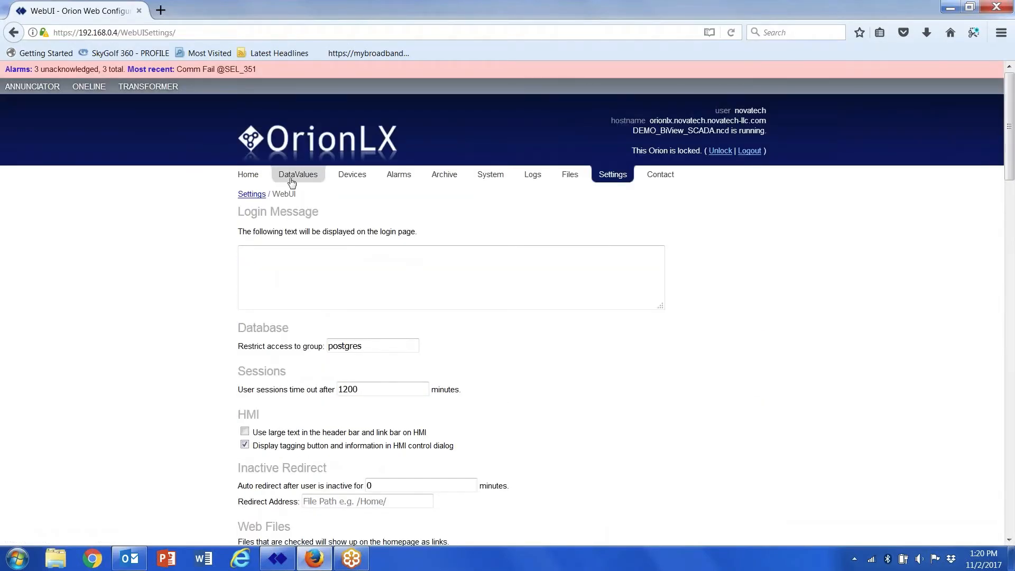
left_click(298, 174)
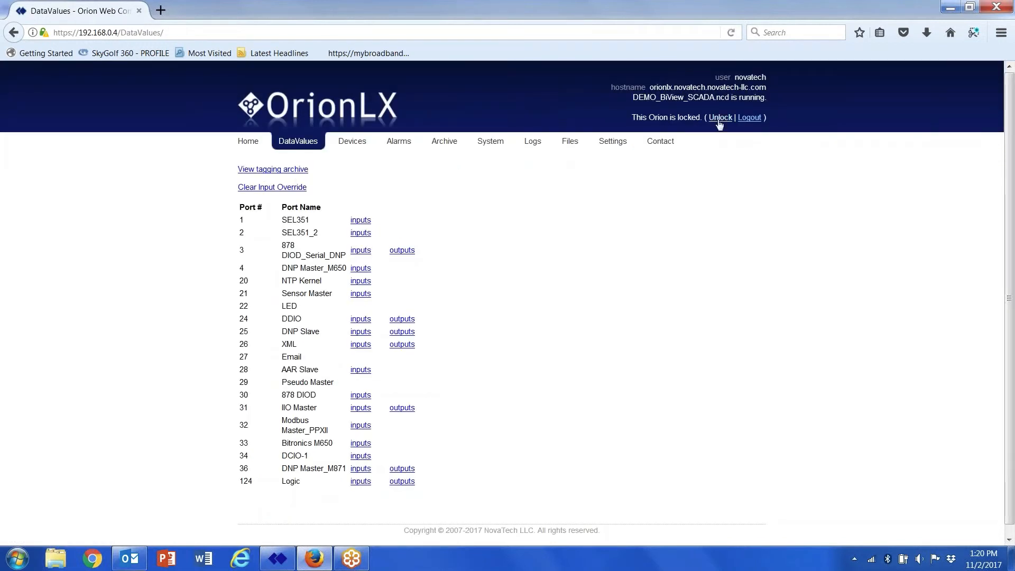
left_click(720, 117)
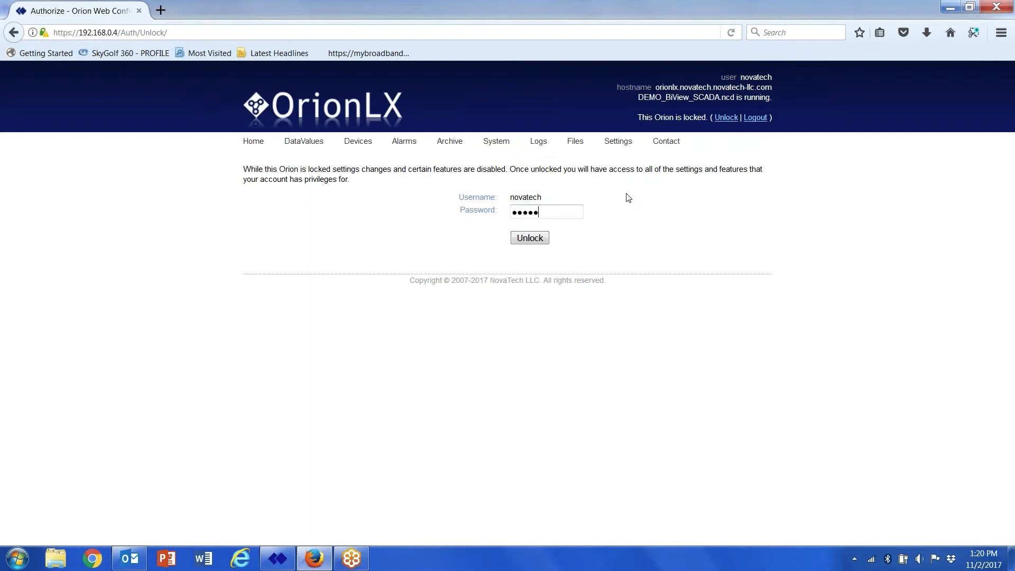
left_click(529, 237)
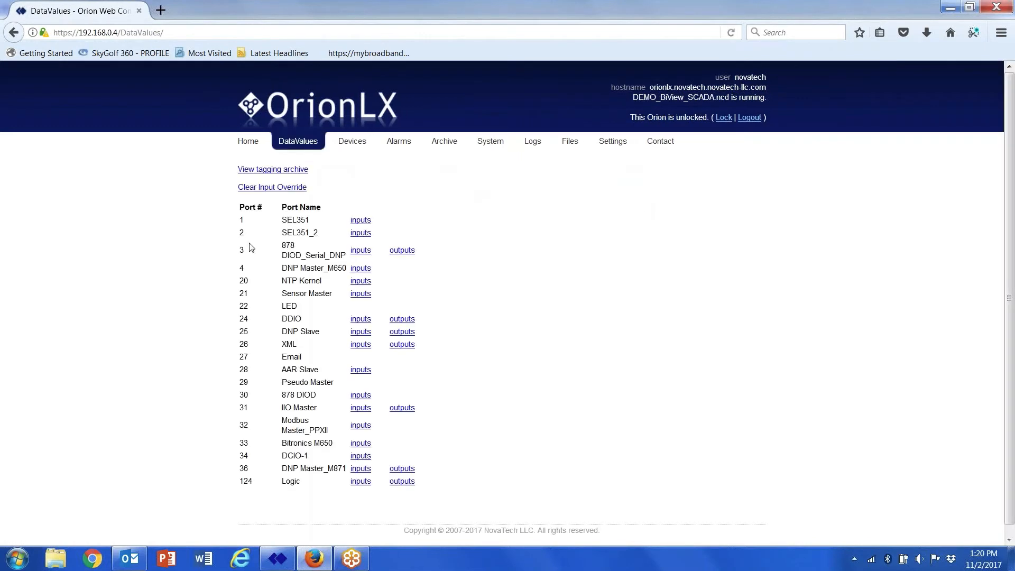
mouse_move(360, 268)
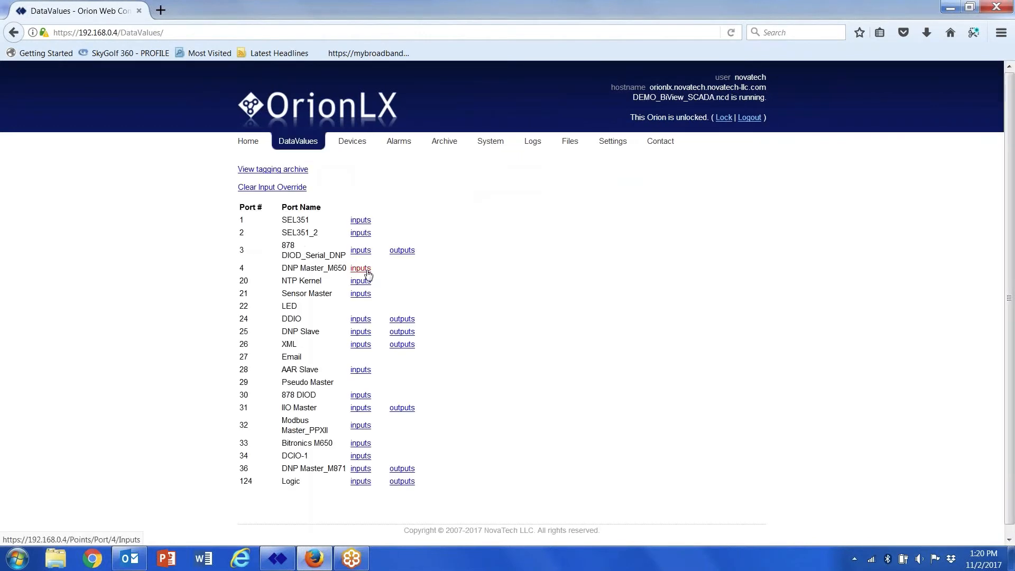
Step: View DNP Master_M650 input points and cancel the Amps A Force Input Value dialog without forcing
left_click(360, 268)
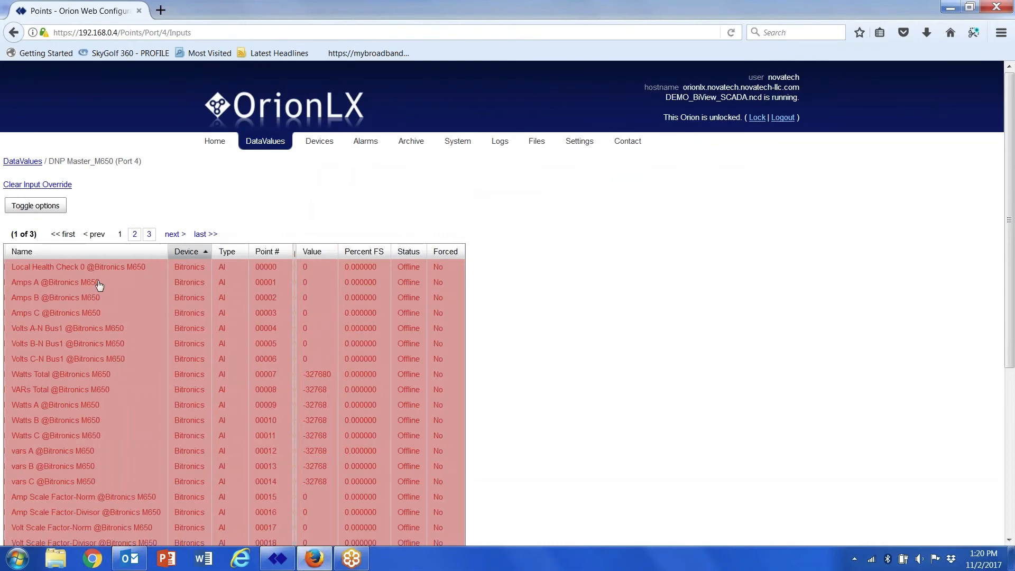
left_click(55, 282)
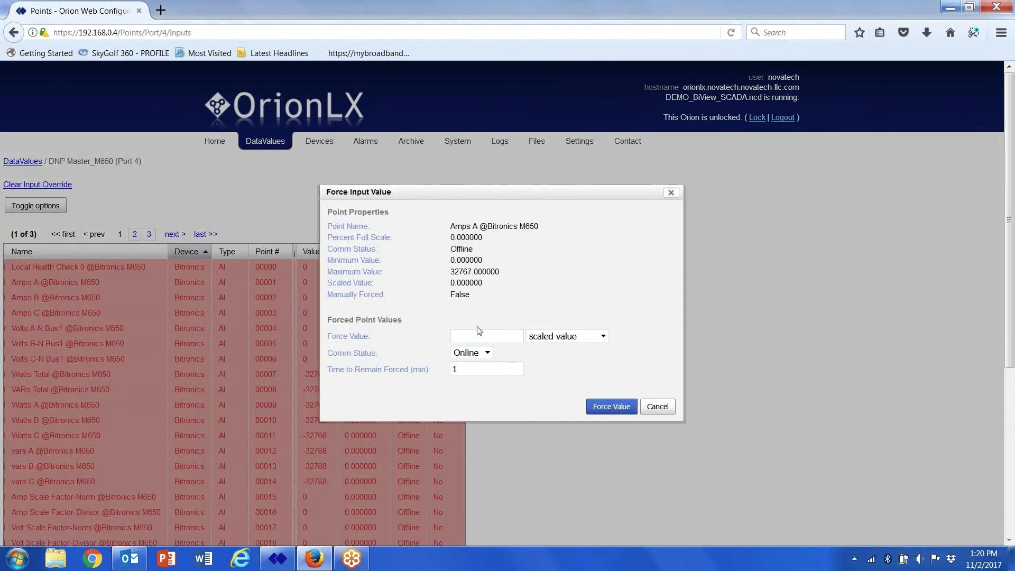
left_click(656, 406)
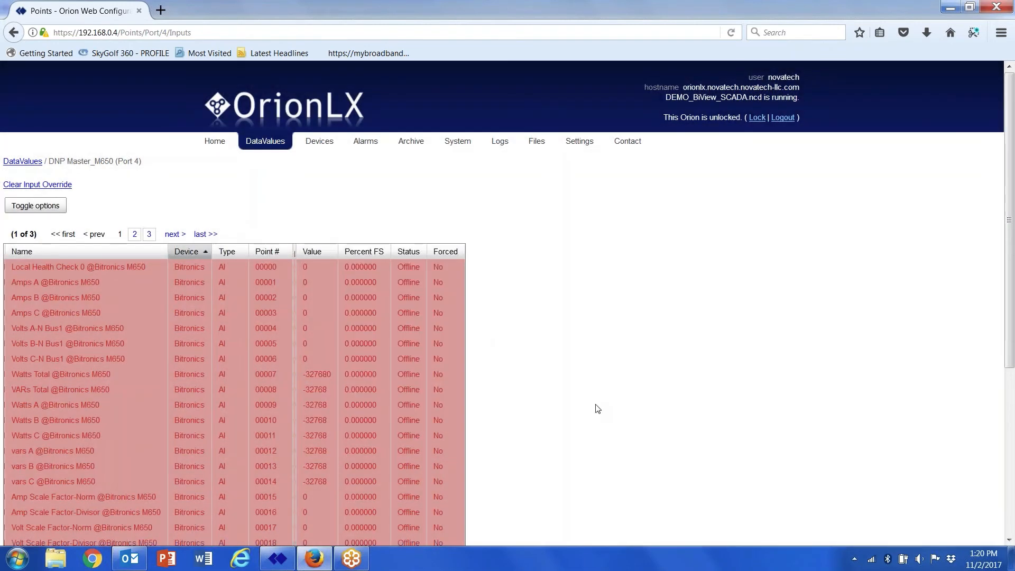